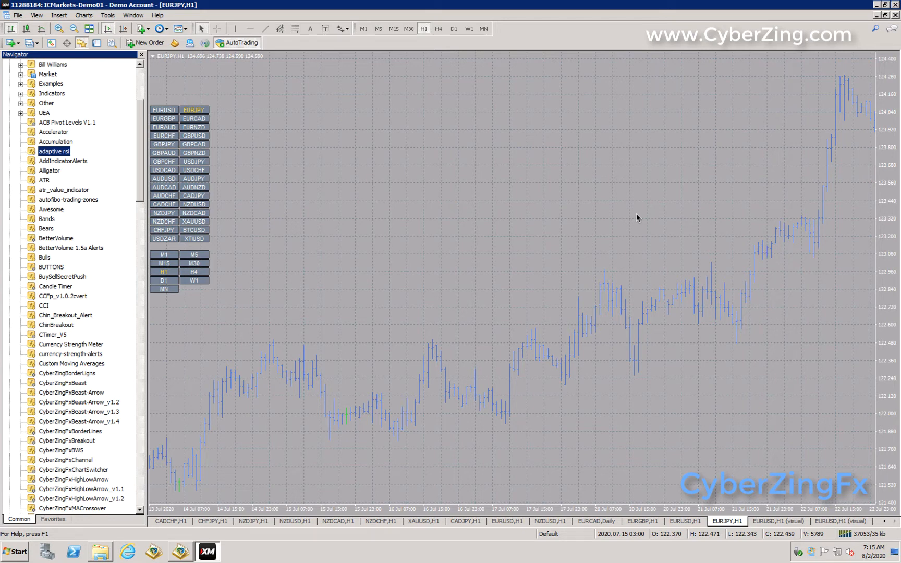
# Step: Show the list of saved chart templates from the Templates toolbar button
pyautogui.click(180, 28)
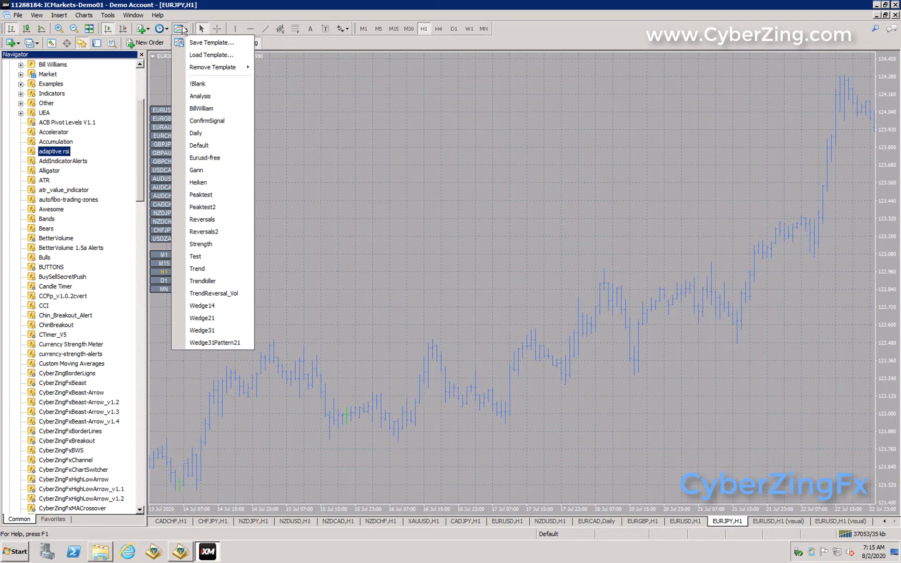
pyautogui.moveTo(228, 40)
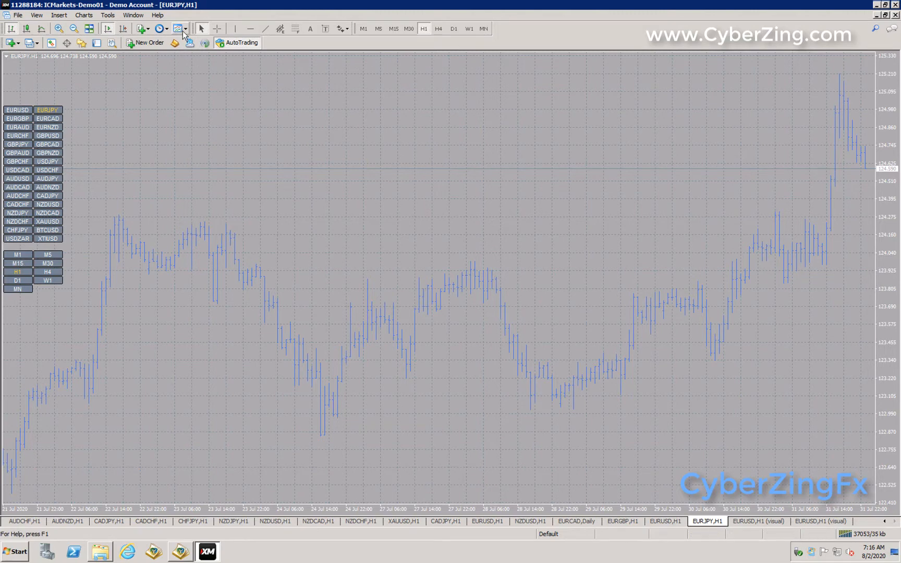
pyautogui.click(180, 30)
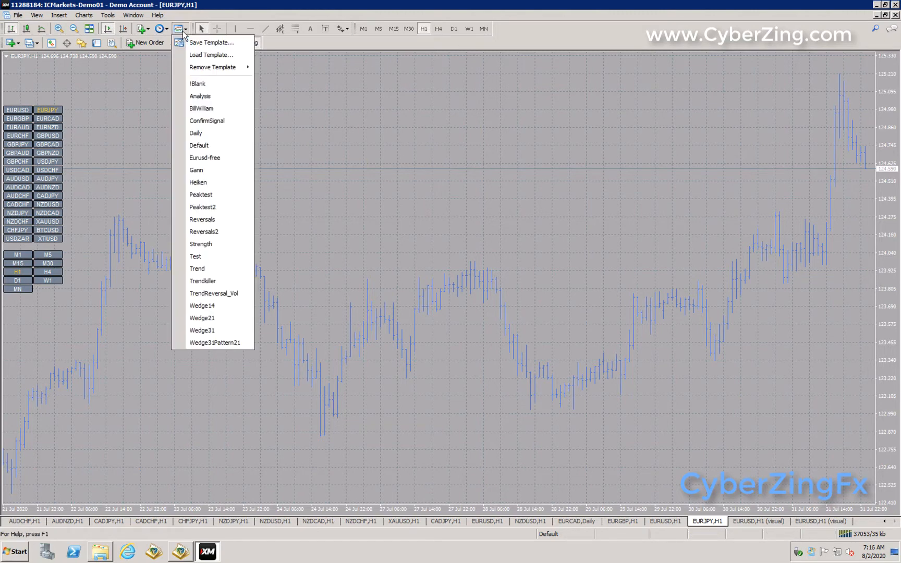
pyautogui.moveTo(183, 32)
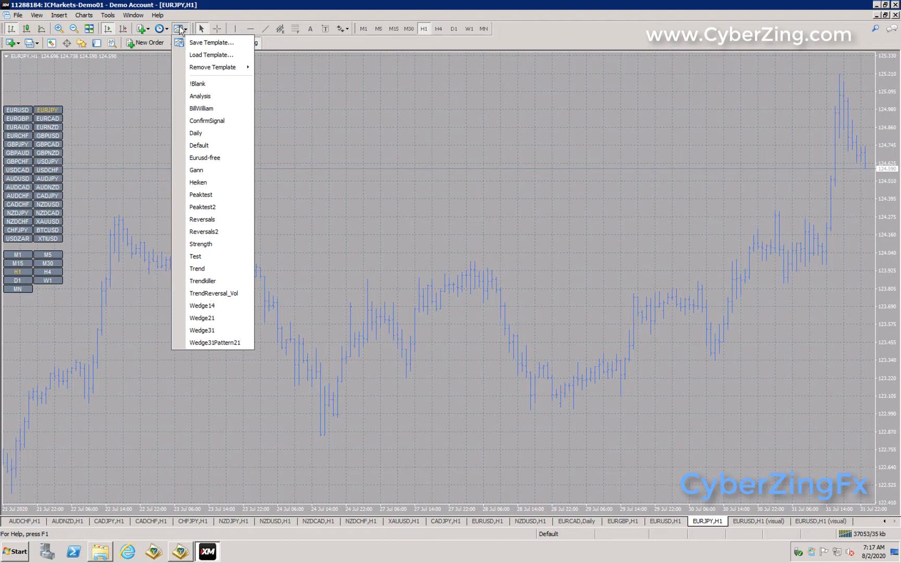
pyautogui.click(84, 15)
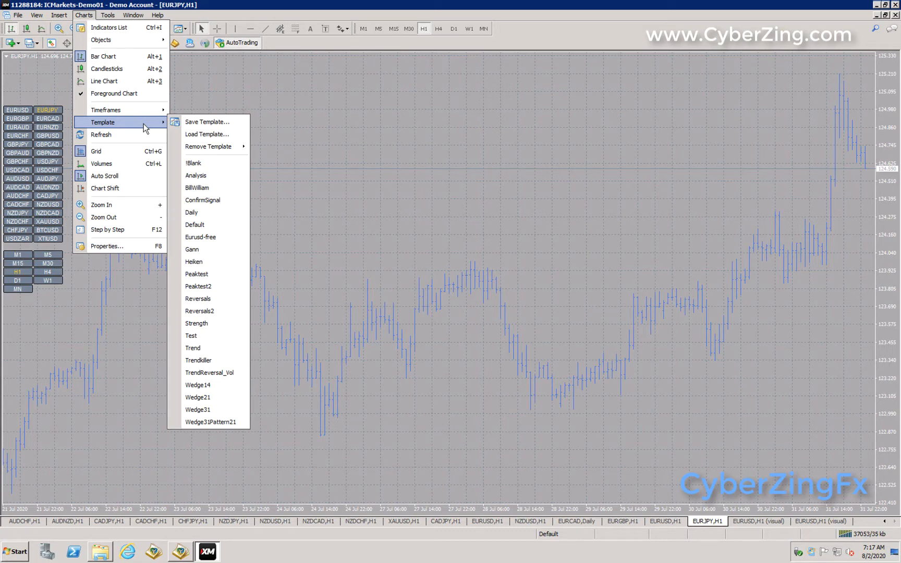
pyautogui.moveTo(206, 224)
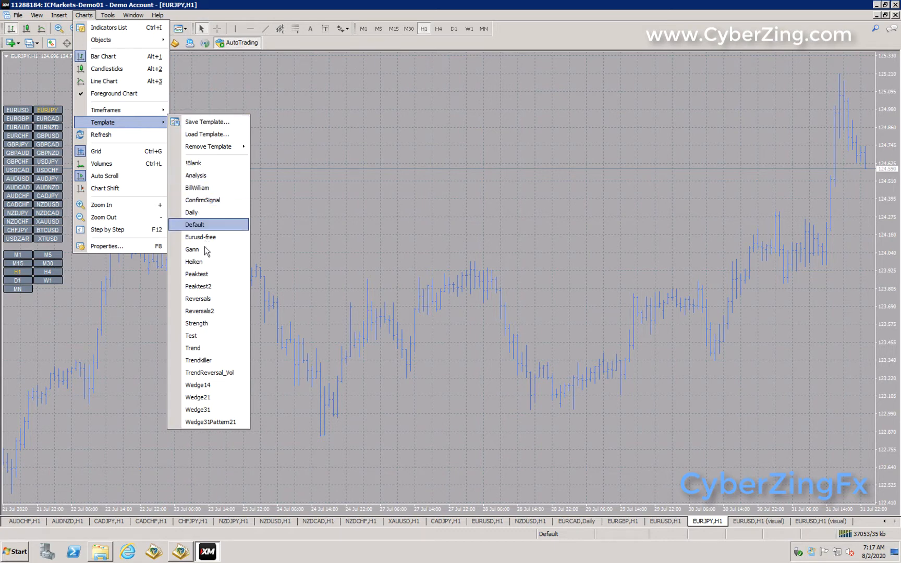
pyautogui.moveTo(207, 121)
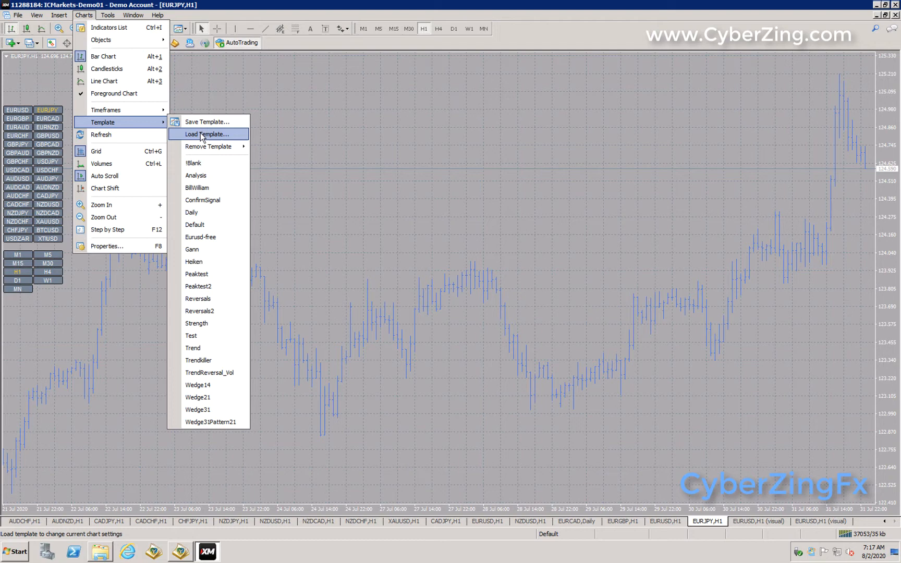
pyautogui.click(207, 133)
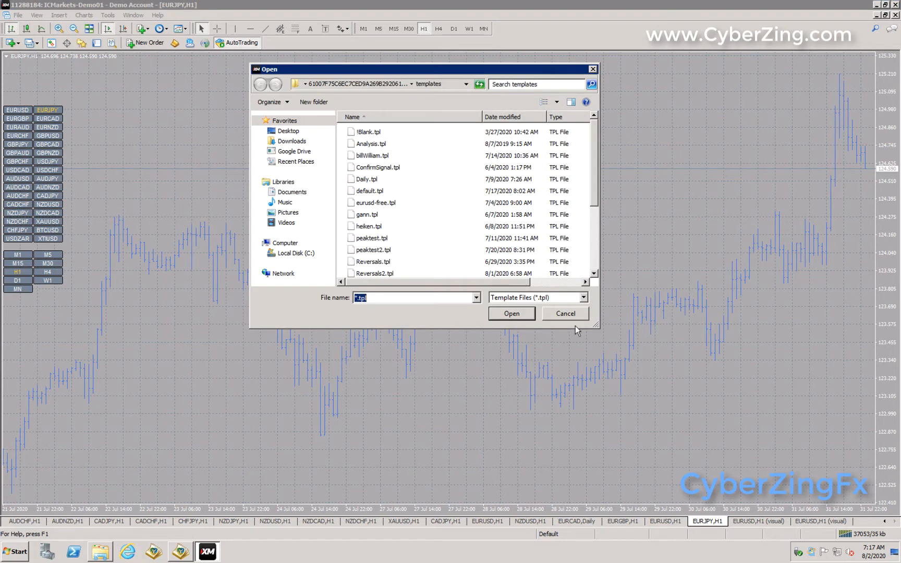
pyautogui.click(565, 313)
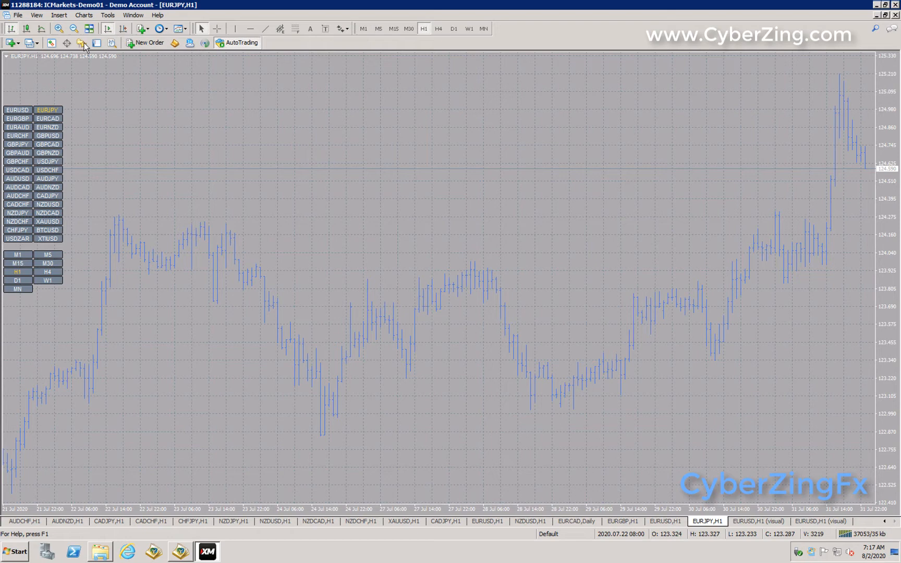
# Step: Reopen the Navigator and select CyberZingFxTrendReversal in the Custom Indicators list
pyautogui.click(81, 43)
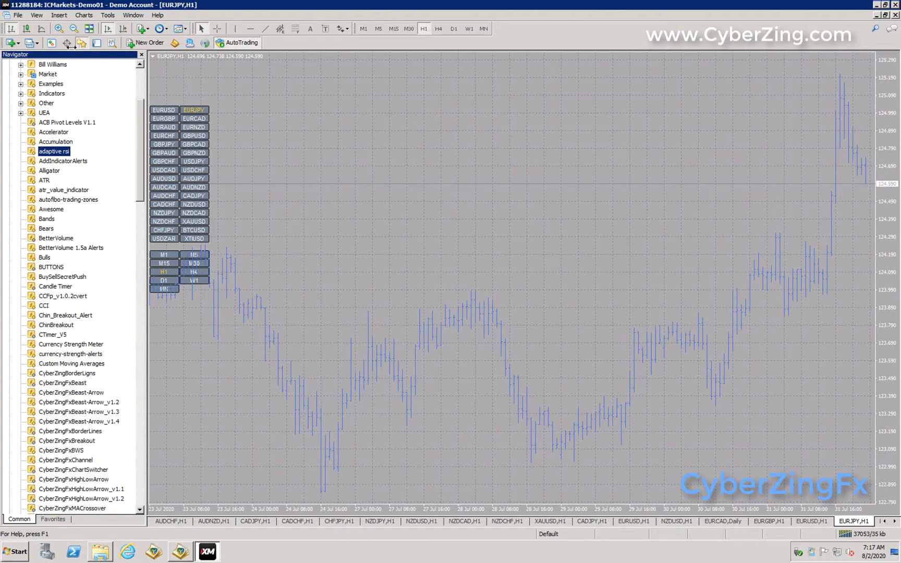
pyautogui.moveTo(65, 214)
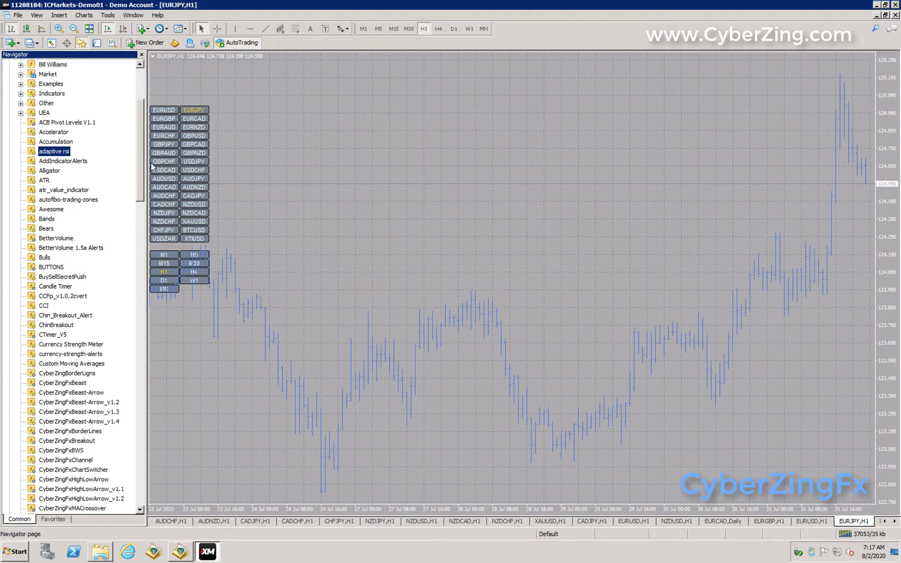
pyautogui.scroll(-3)
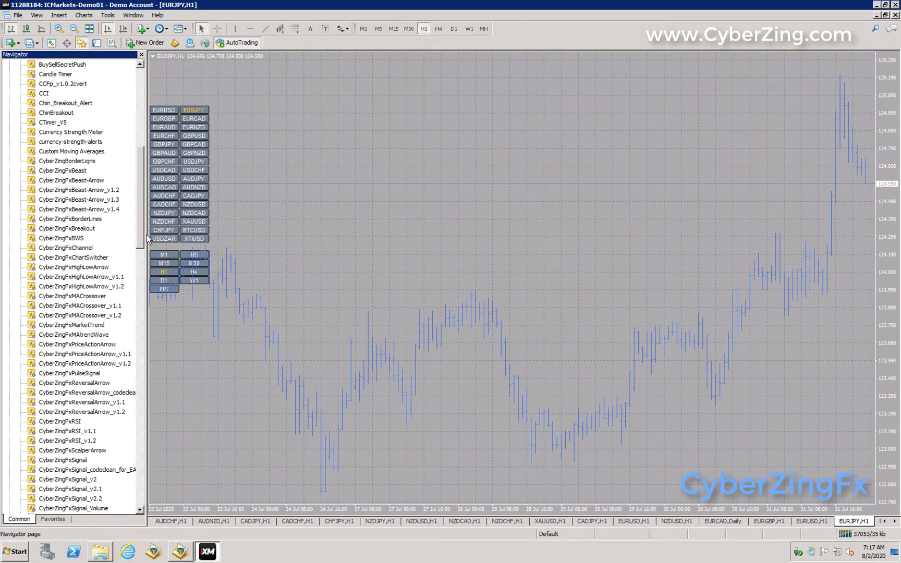
pyautogui.scroll(-3)
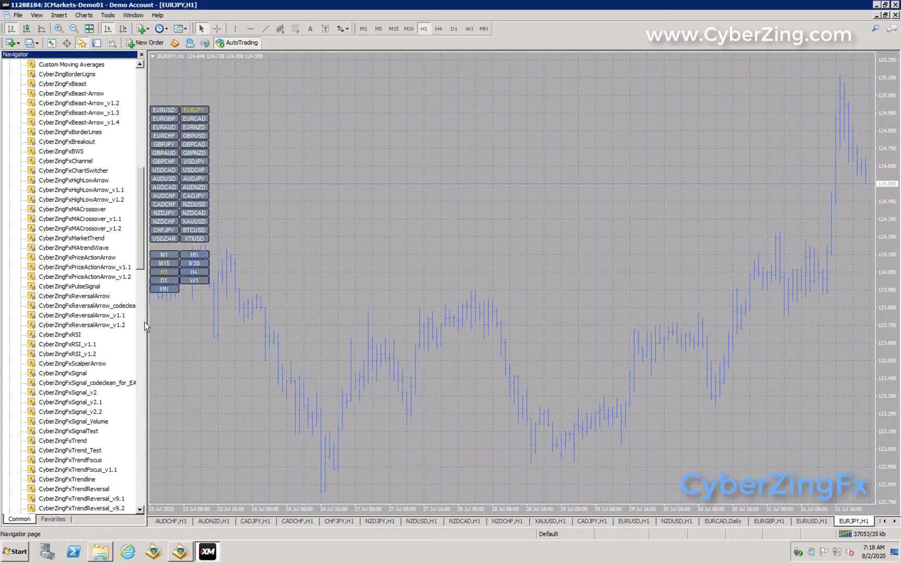
pyautogui.scroll(-3)
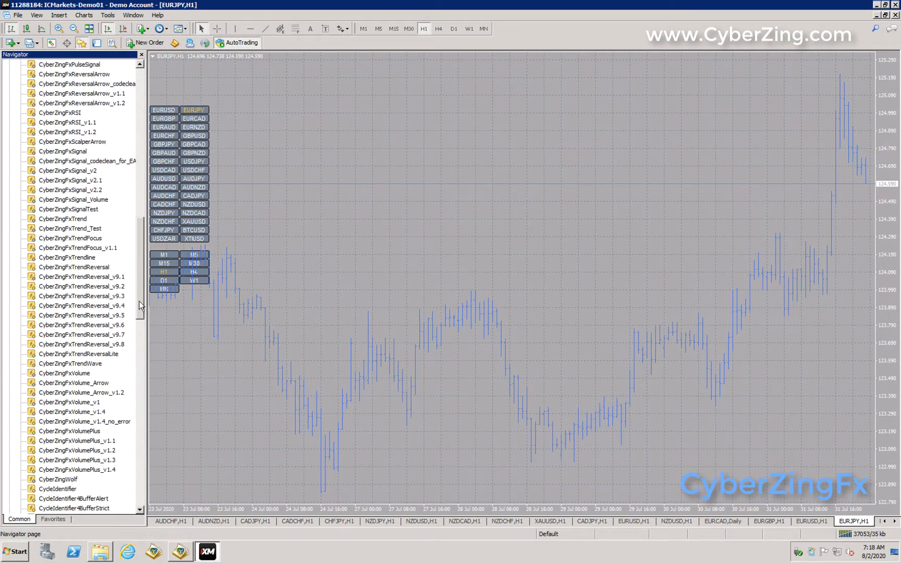
pyautogui.click(74, 238)
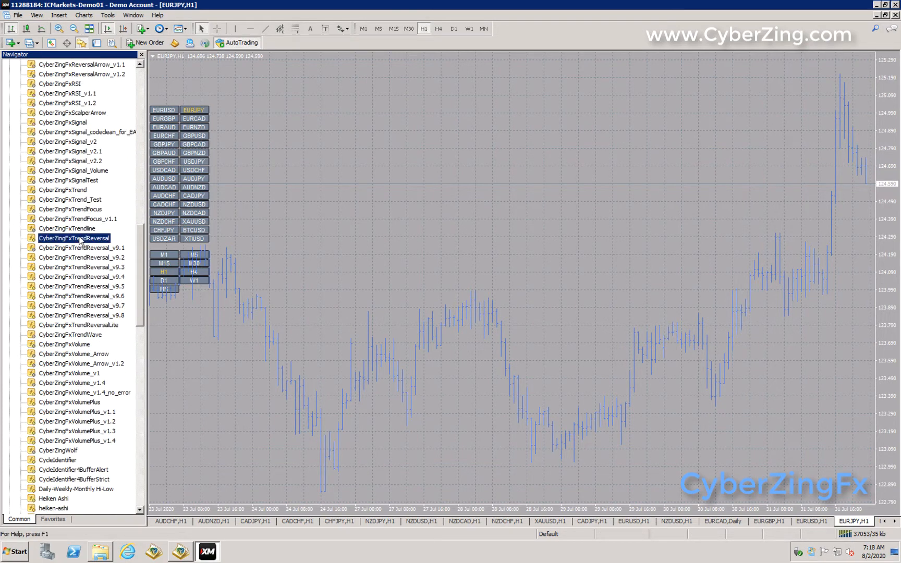
# Step: Attach CyberZingFx Trend Reversal to the EURJPY chart with reversal and trend-follow alerts set to false
pyautogui.doubleClick(74, 238)
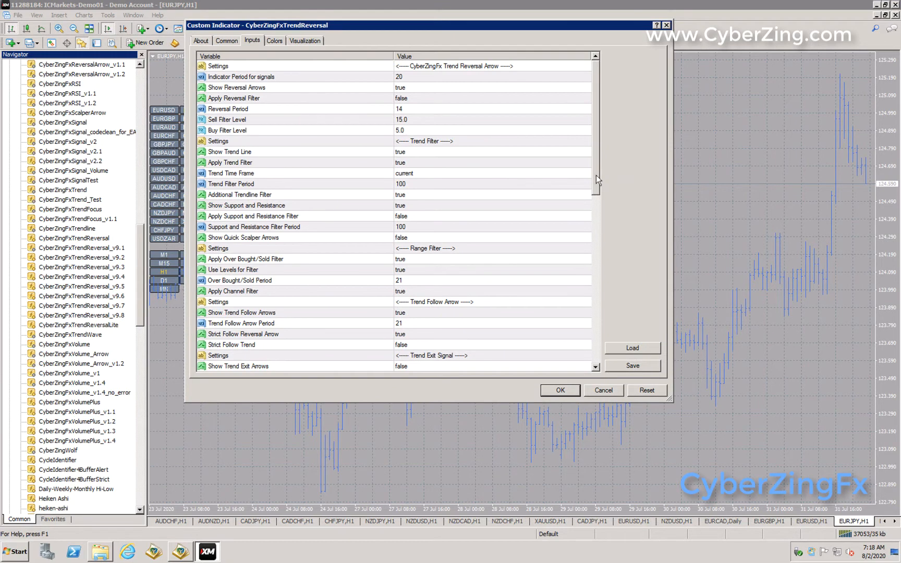
pyautogui.moveTo(528, 82)
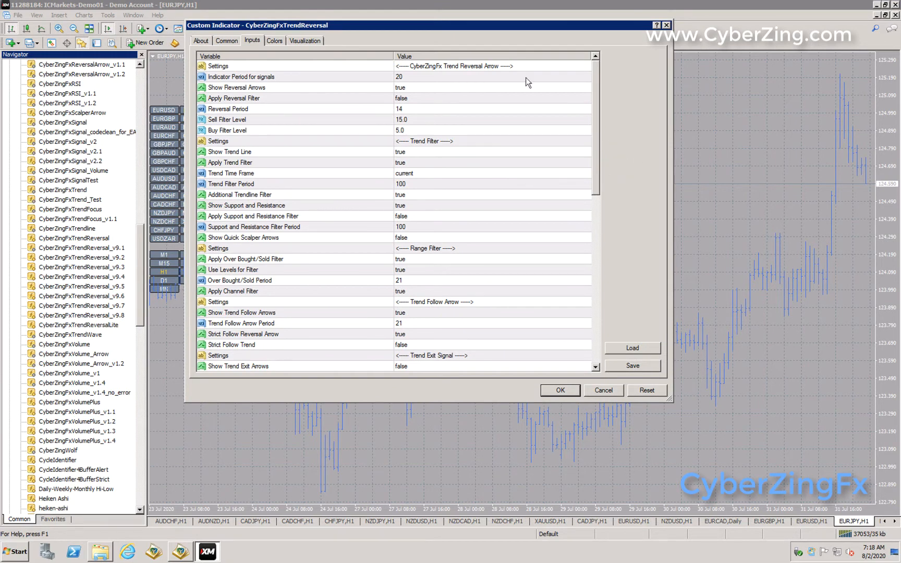
pyautogui.moveTo(415, 82)
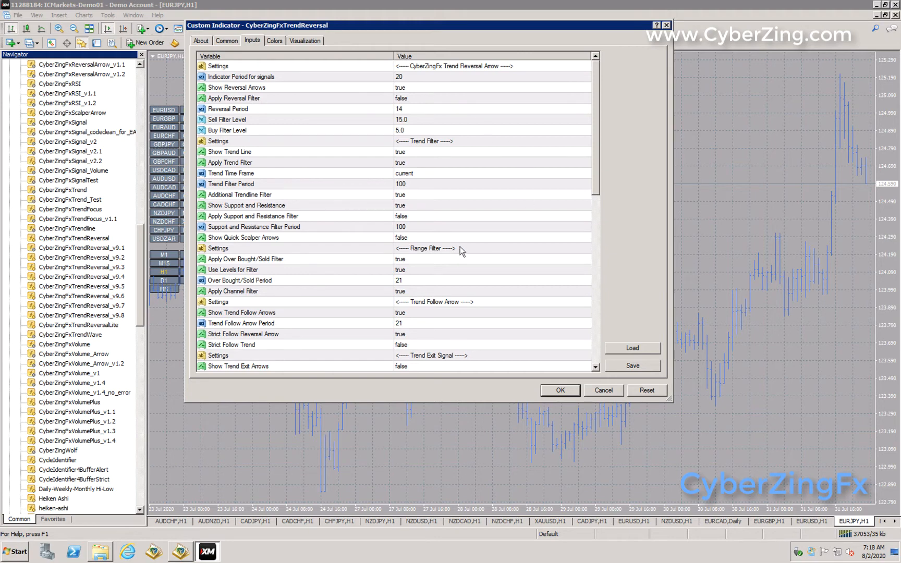
pyautogui.moveTo(596, 177)
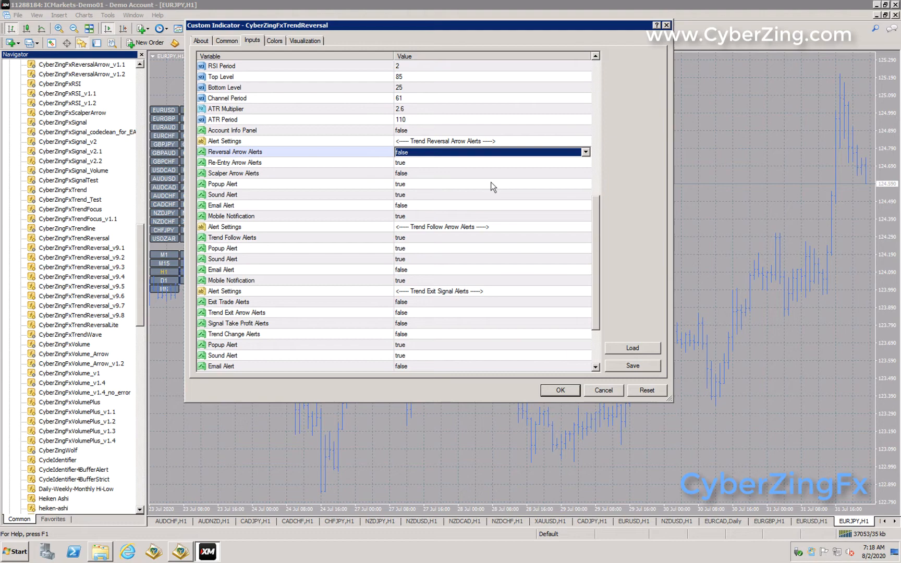
pyautogui.moveTo(447, 166)
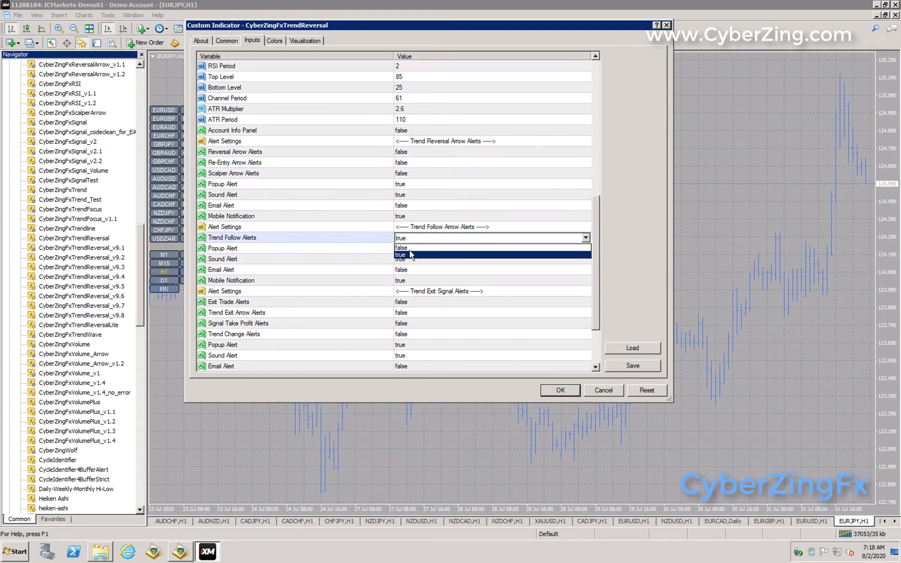
pyautogui.click(403, 247)
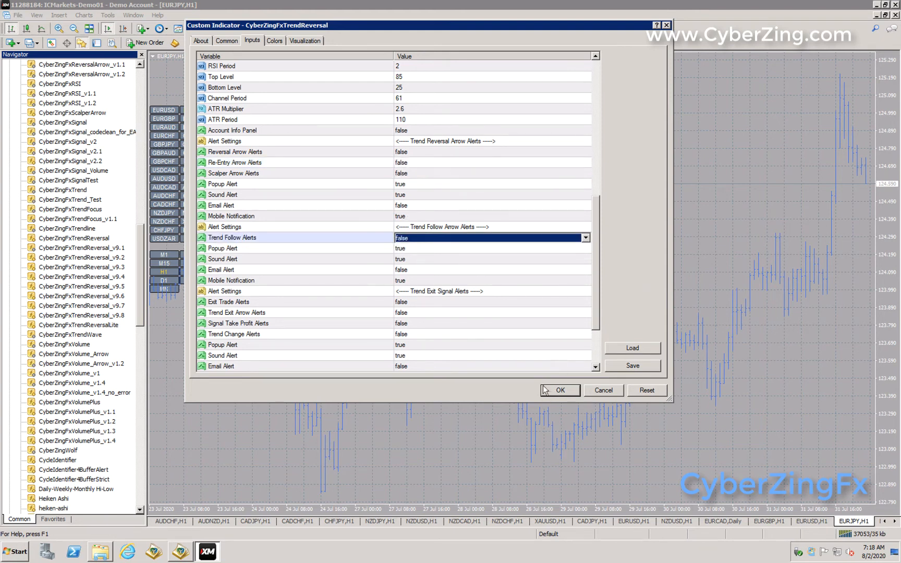
pyautogui.click(560, 390)
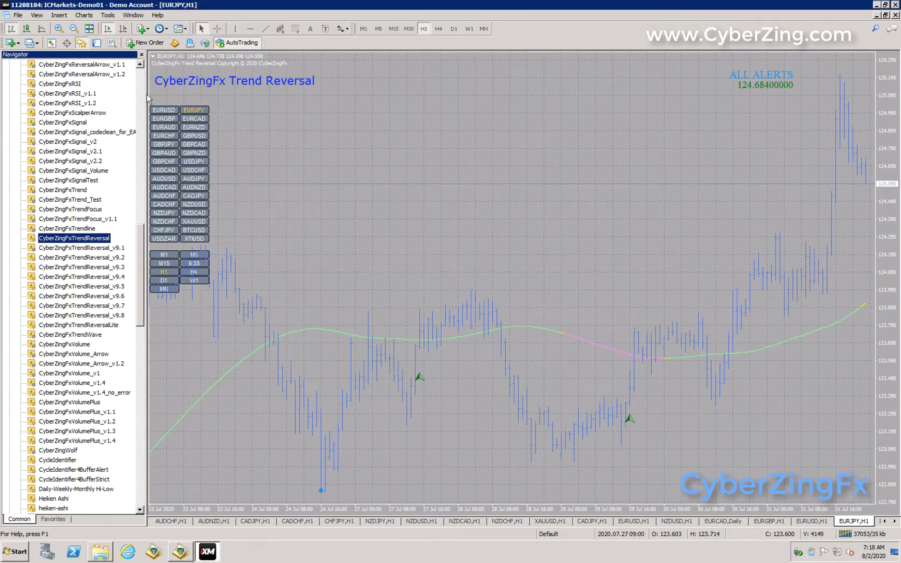
# Step: Zoom the EURJPY chart out to show history back to 13 Jul and scroll the Navigator toward Volume Plus
pyautogui.click(72, 29)
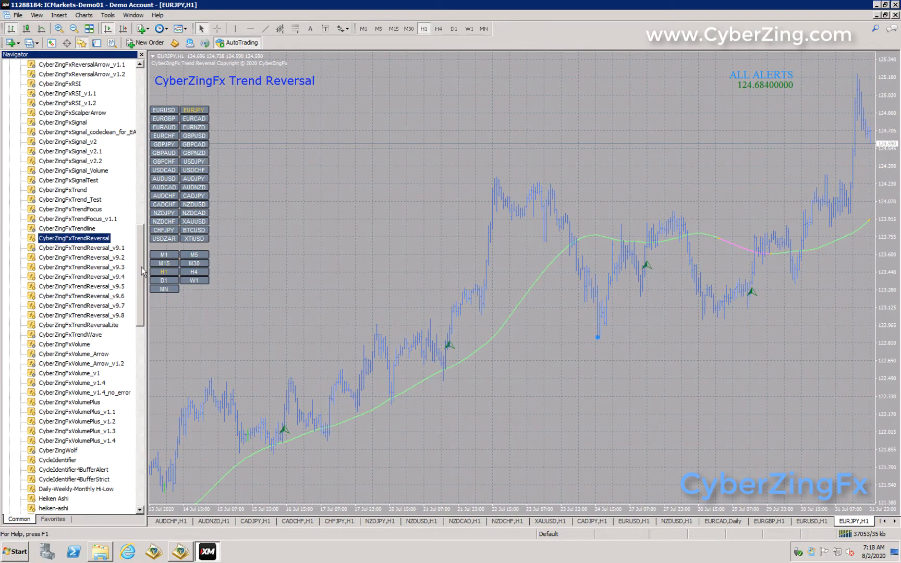
pyautogui.scroll(-3)
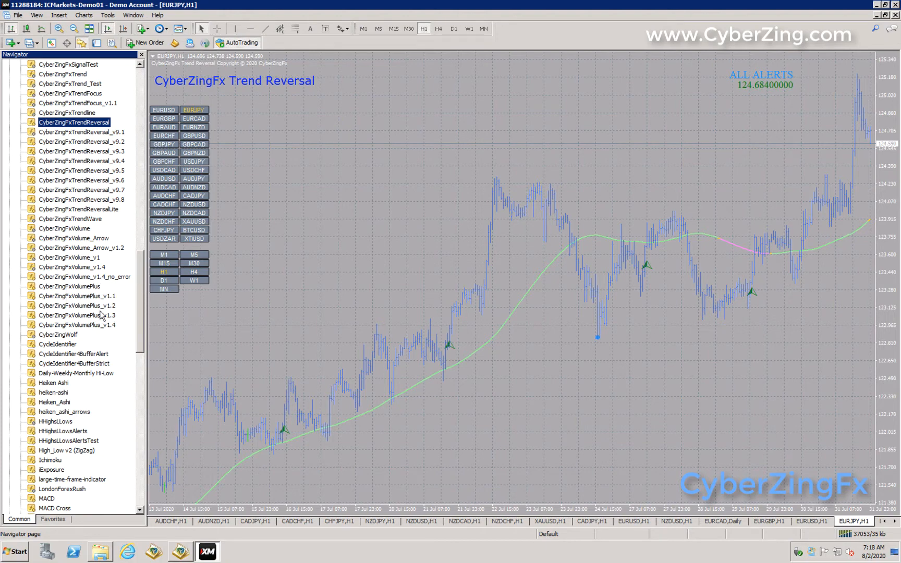
pyautogui.doubleClick(70, 286)
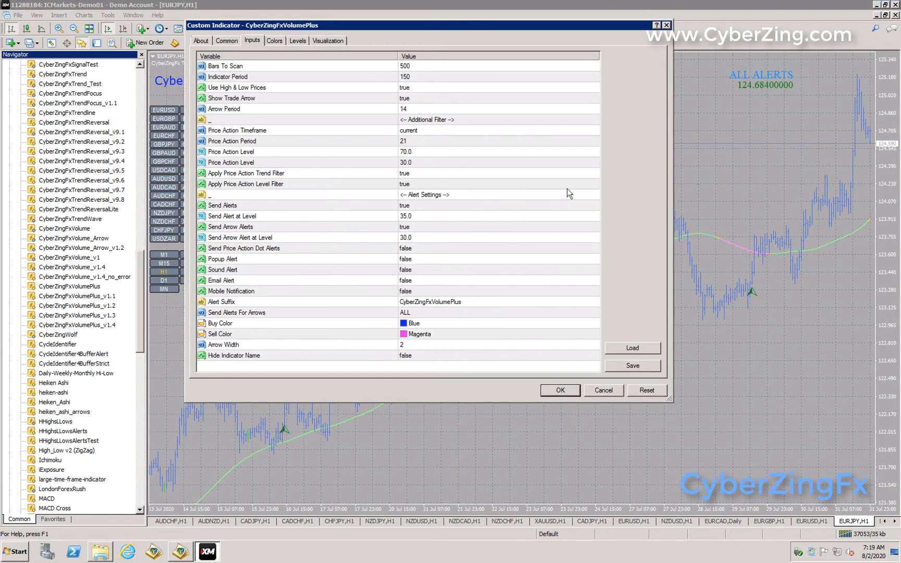
pyautogui.moveTo(492, 239)
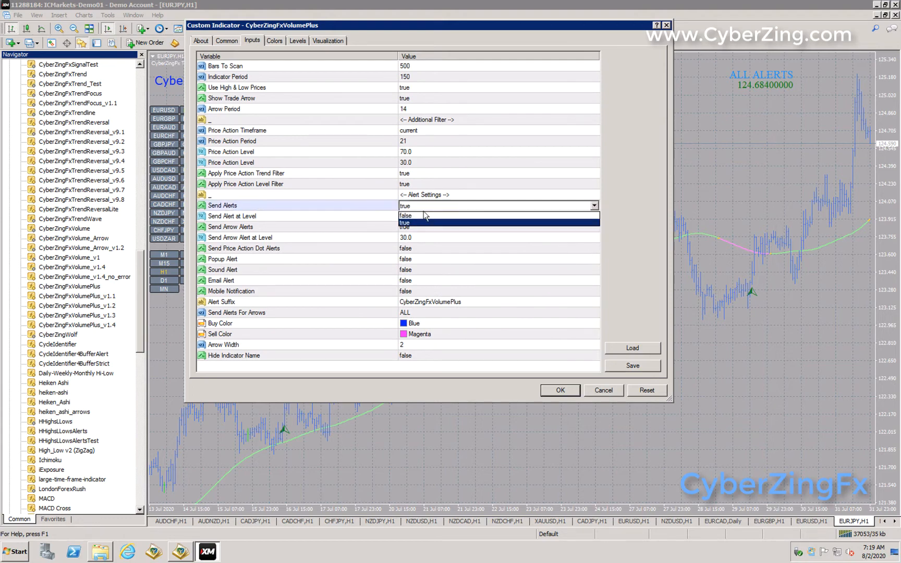
pyautogui.click(405, 215)
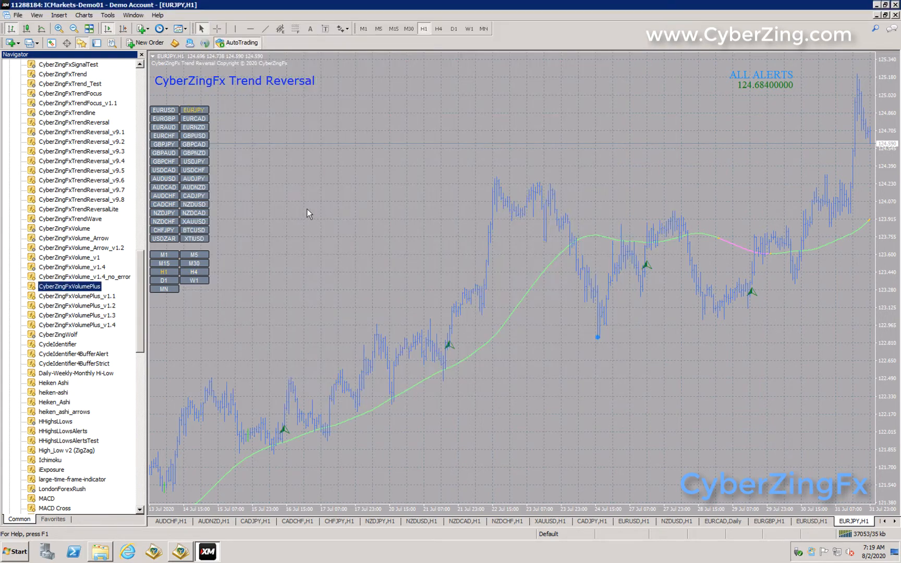
# Step: Attach CyberZingFx Volume Plus as a histogram pane below the EURJPY chart
pyautogui.doubleClick(70, 286)
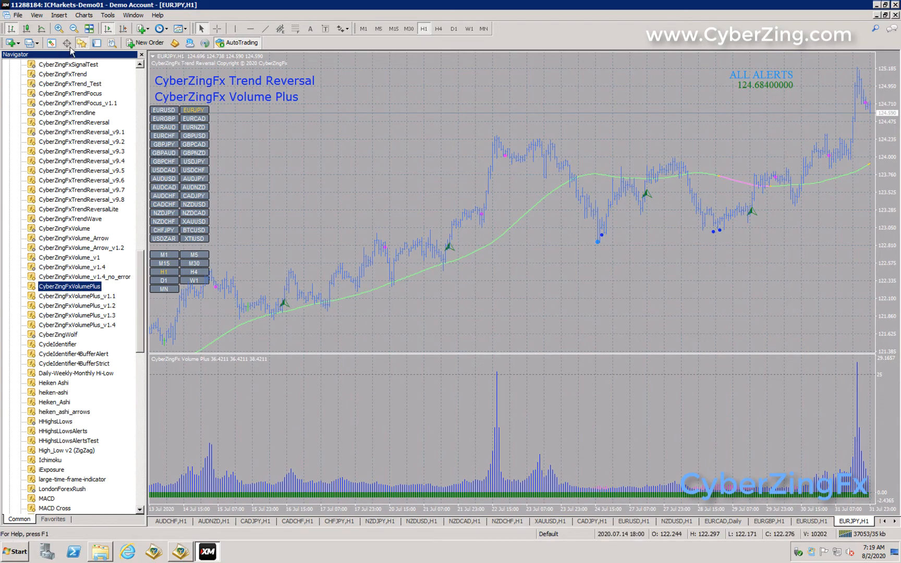
pyautogui.moveTo(80, 43)
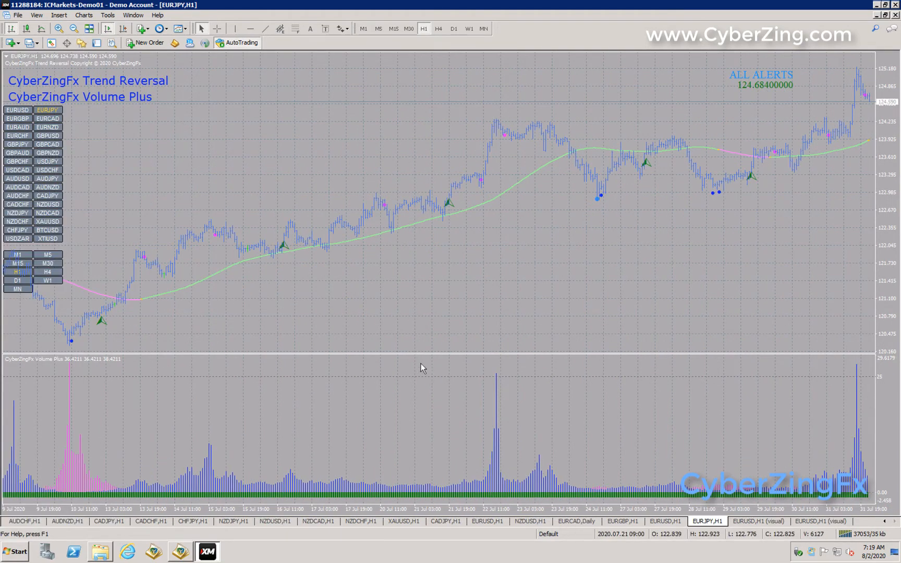
pyautogui.moveTo(415, 359); pyautogui.dragTo(415, 396)
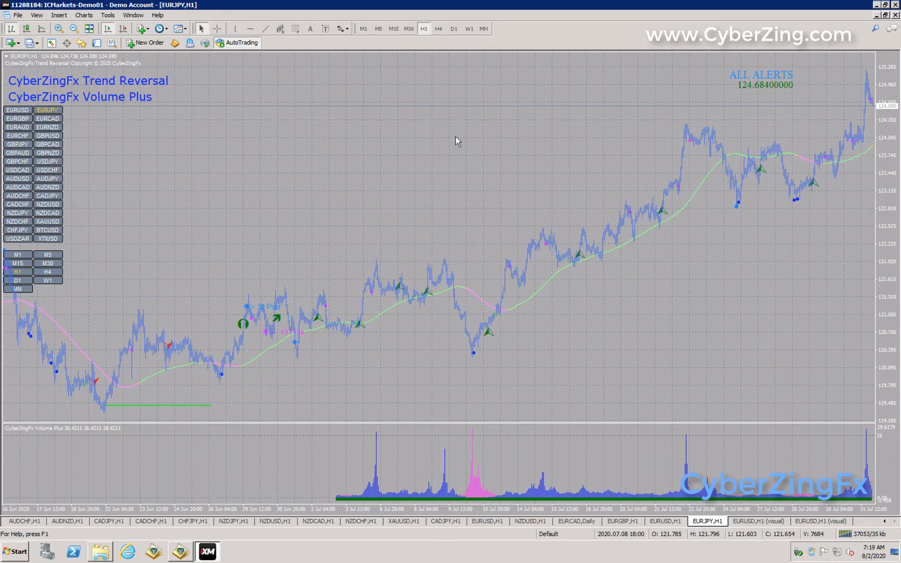
pyautogui.moveTo(359, 156)
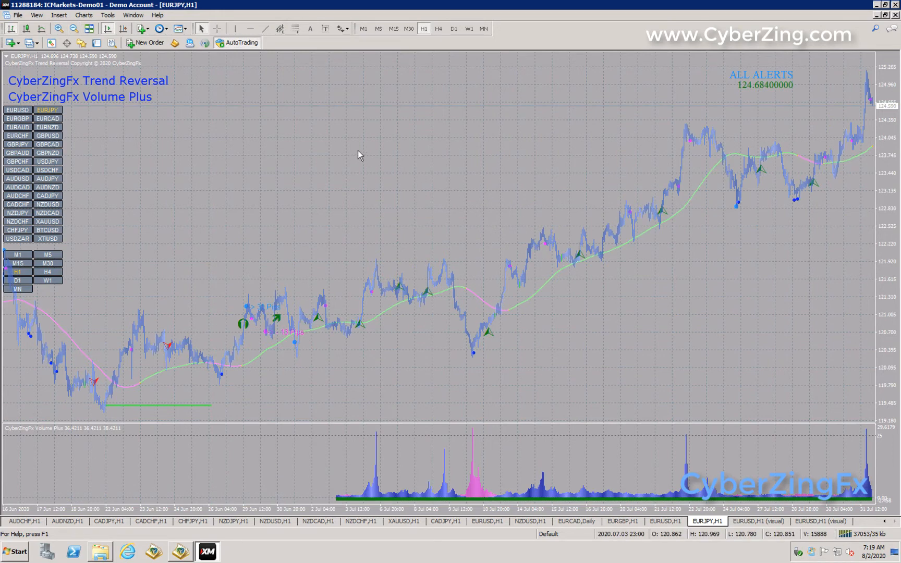
# Step: Set the EURJPY chart's colour scheme to Black On White in its properties
pyautogui.rightClick(385, 403)
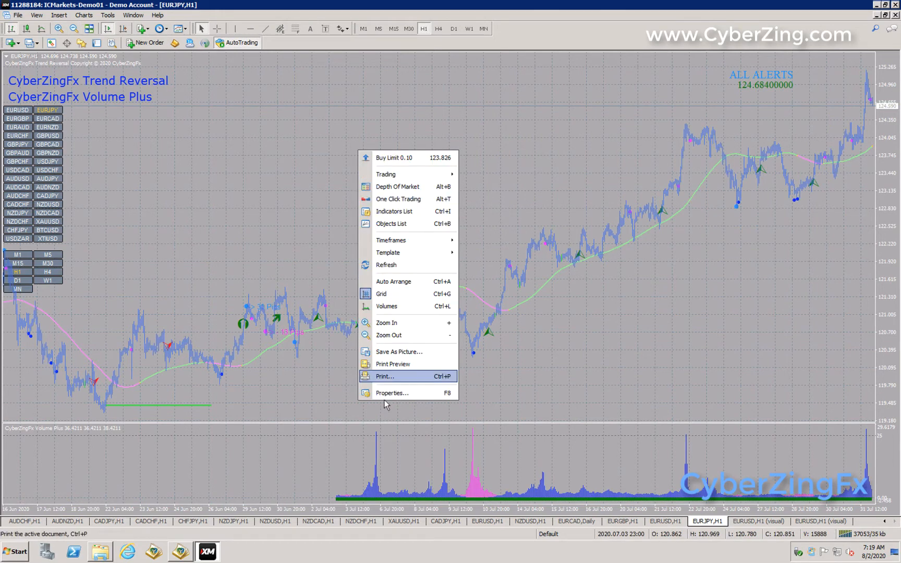
pyautogui.click(393, 392)
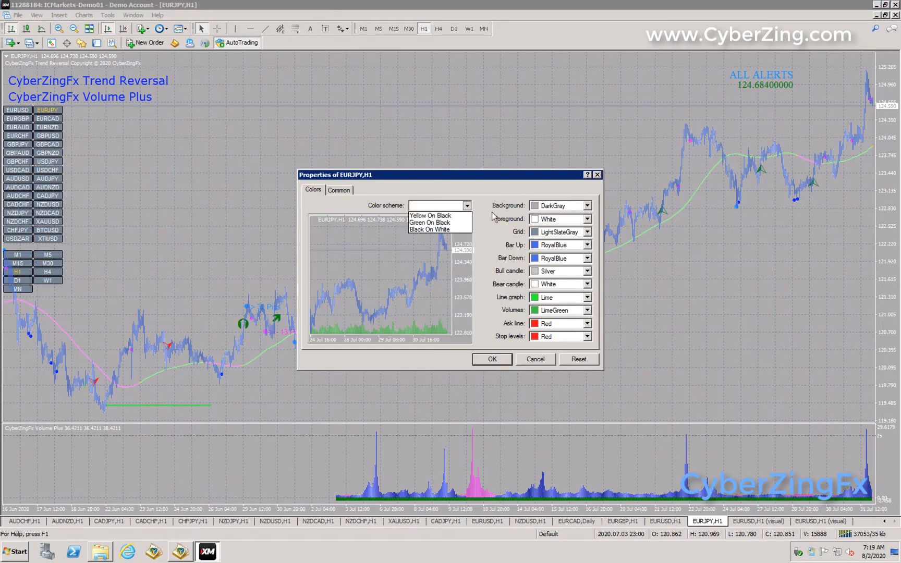
pyautogui.moveTo(434, 230)
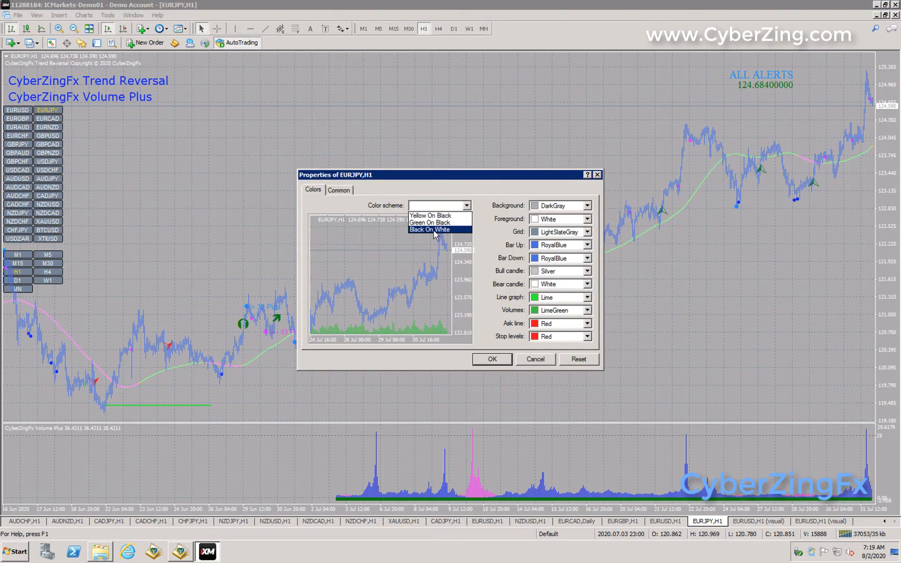
pyautogui.click(426, 230)
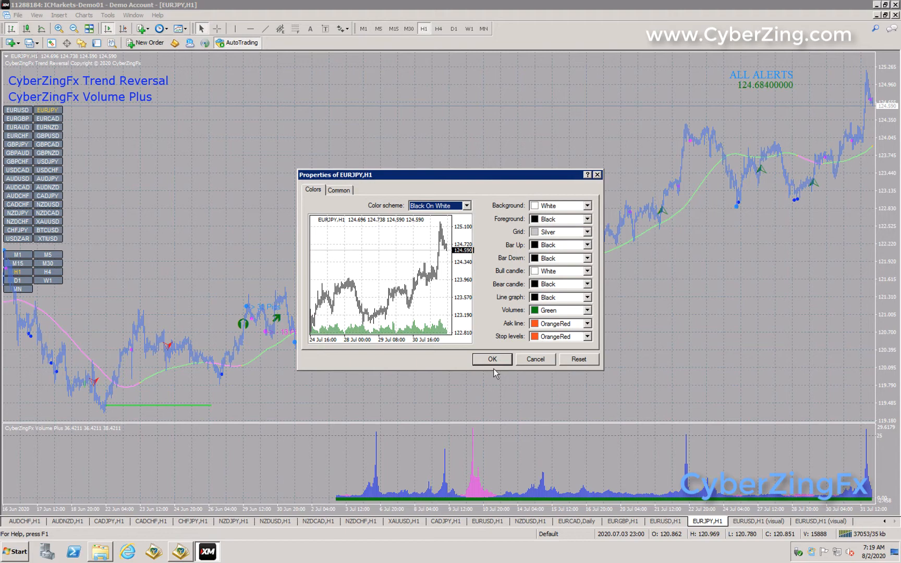
pyautogui.click(491, 359)
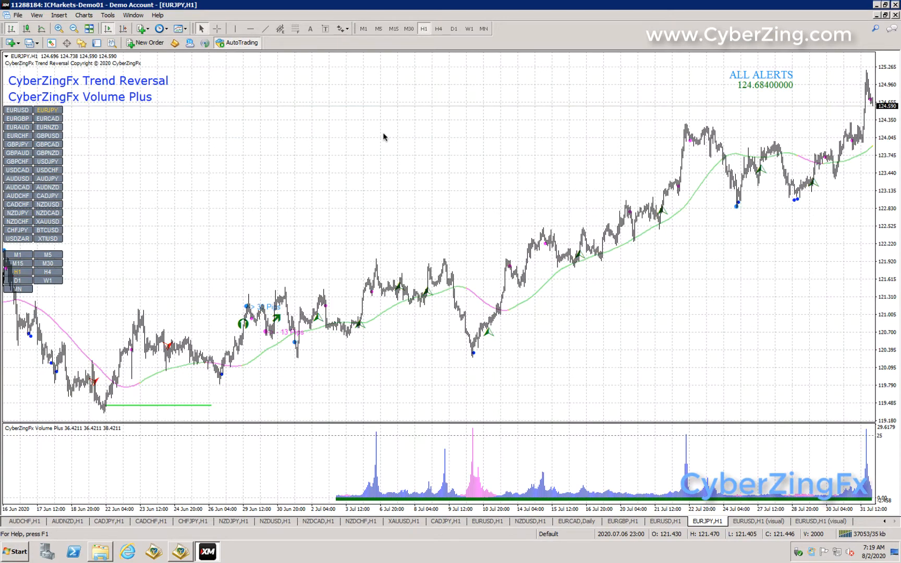
pyautogui.moveTo(515, 221)
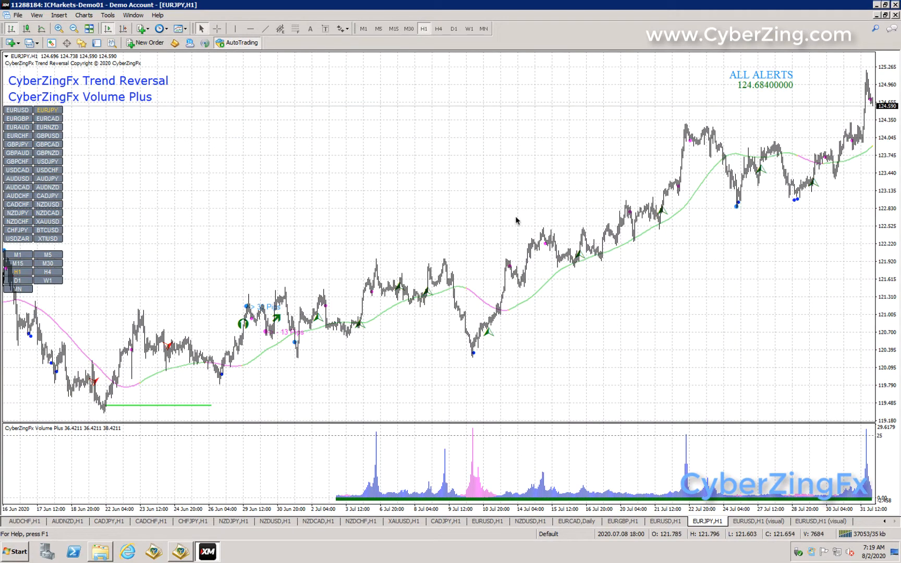
pyautogui.moveTo(297, 148)
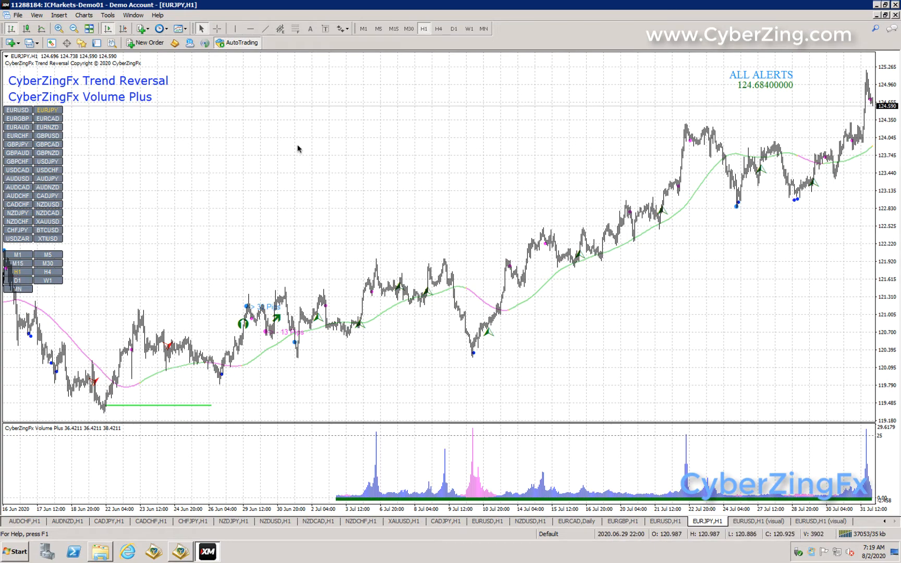
pyautogui.moveTo(235, 133)
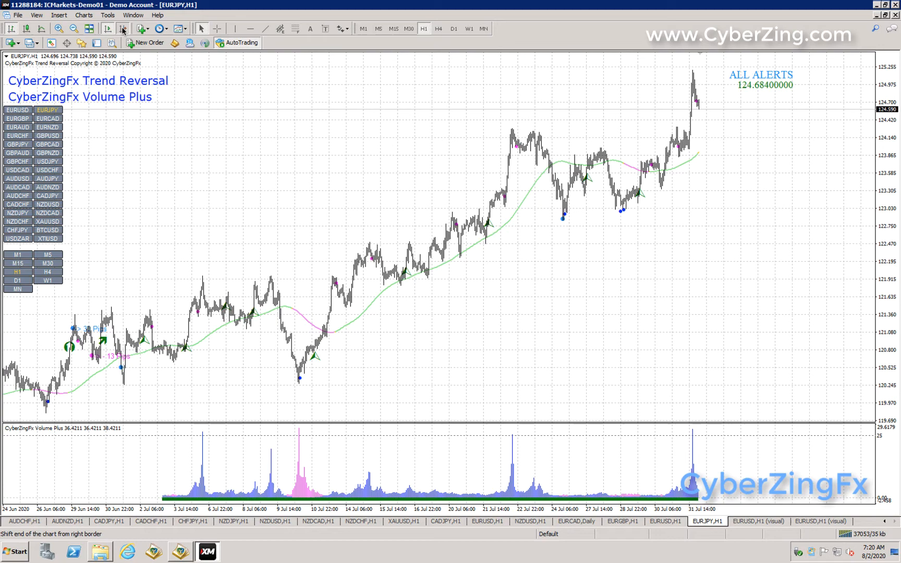
pyautogui.moveTo(124, 28)
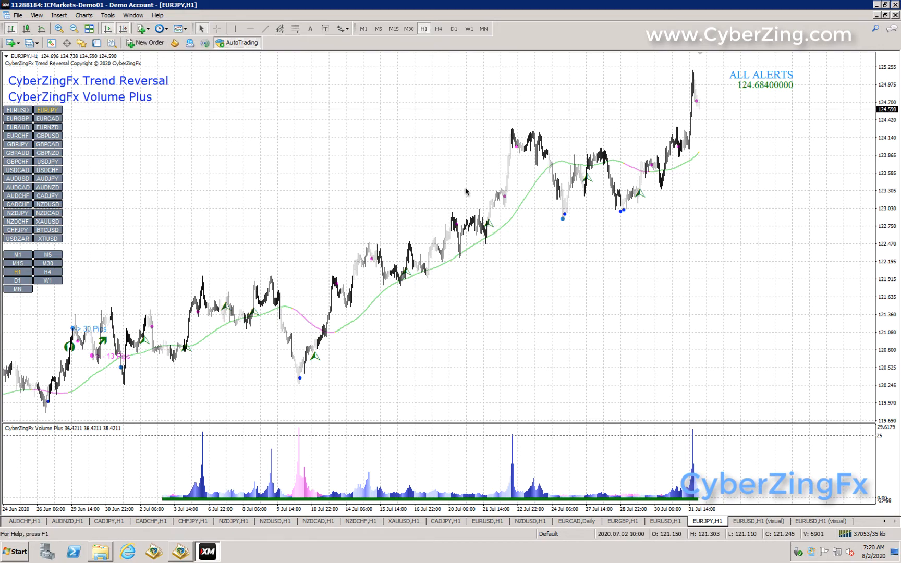
pyautogui.moveTo(434, 151)
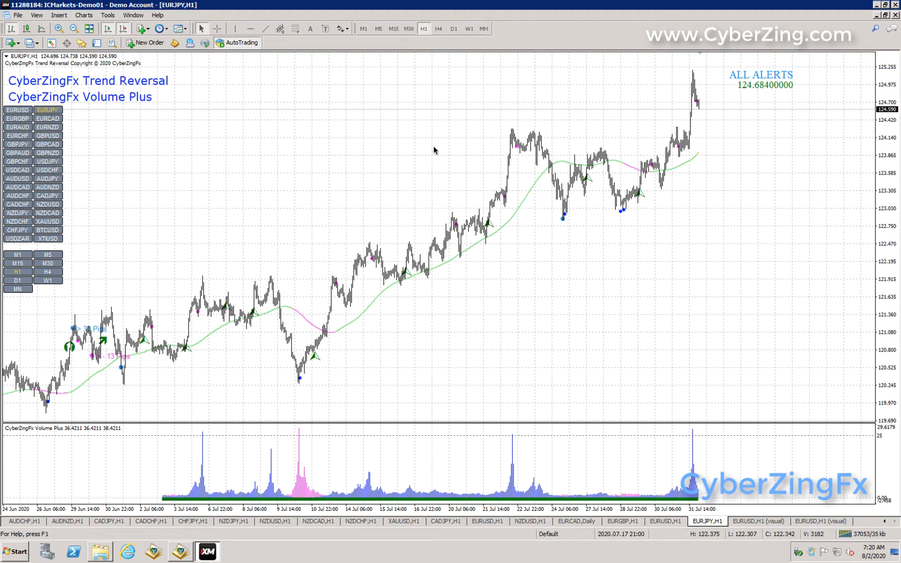
pyautogui.moveTo(391, 182)
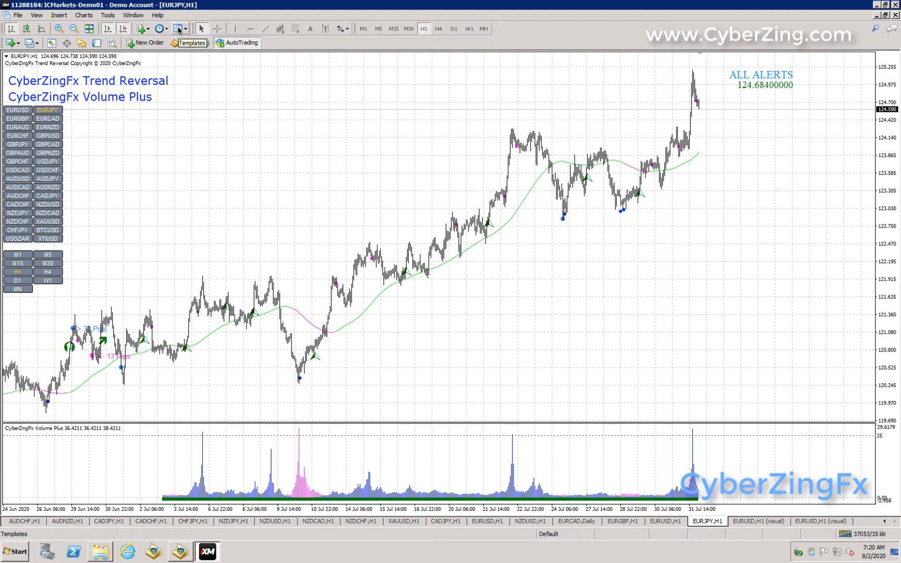
# Step: Save the chart setup as a template named TrendReversal_Volume
pyautogui.click(179, 30)
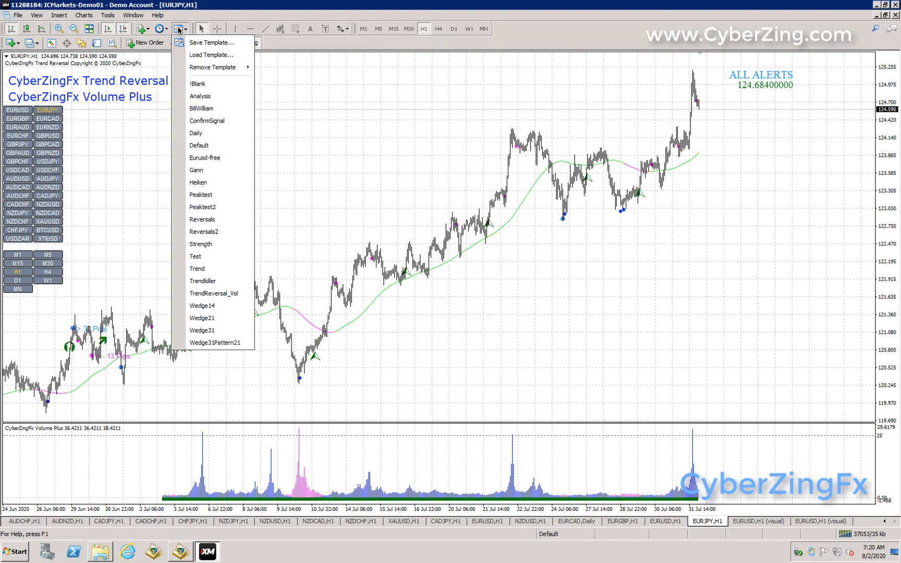
pyautogui.moveTo(211, 42)
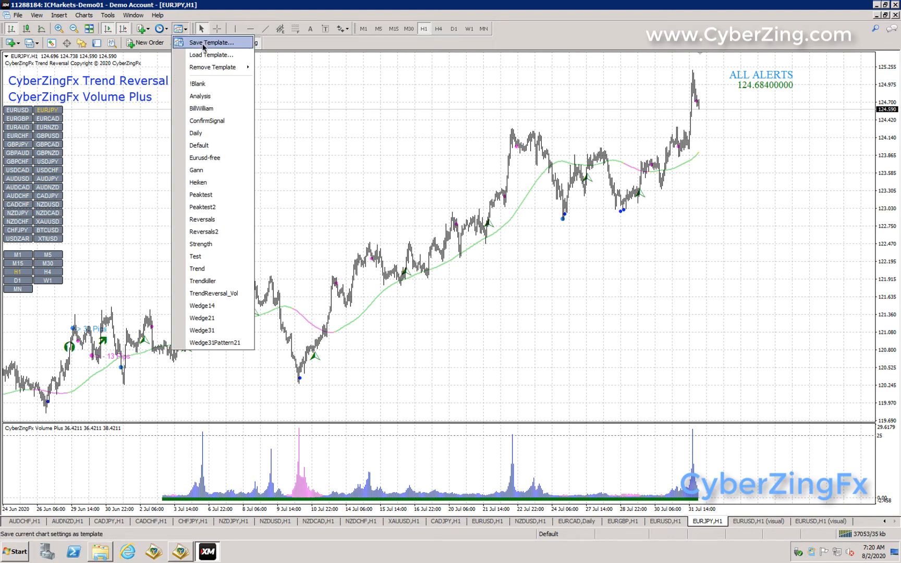
pyautogui.click(212, 42)
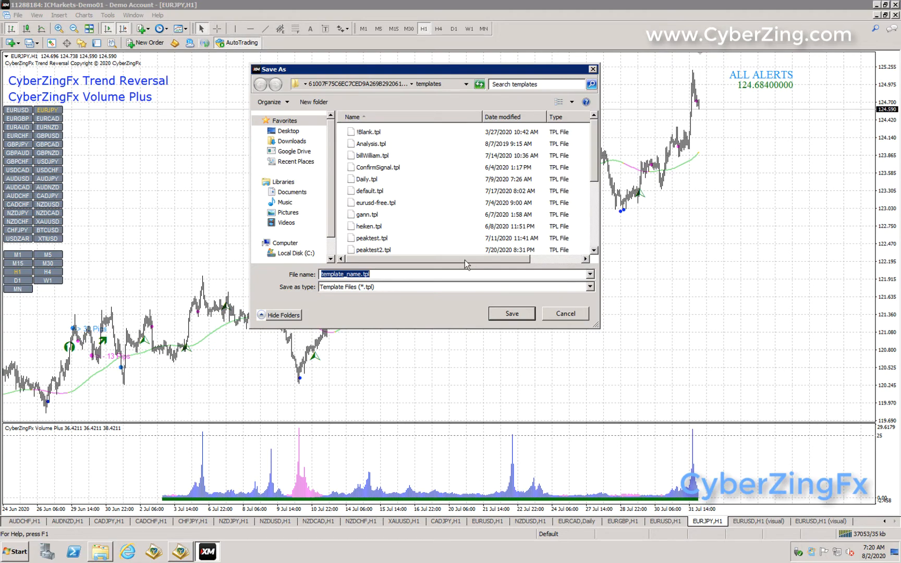
pyautogui.moveTo(356, 305)
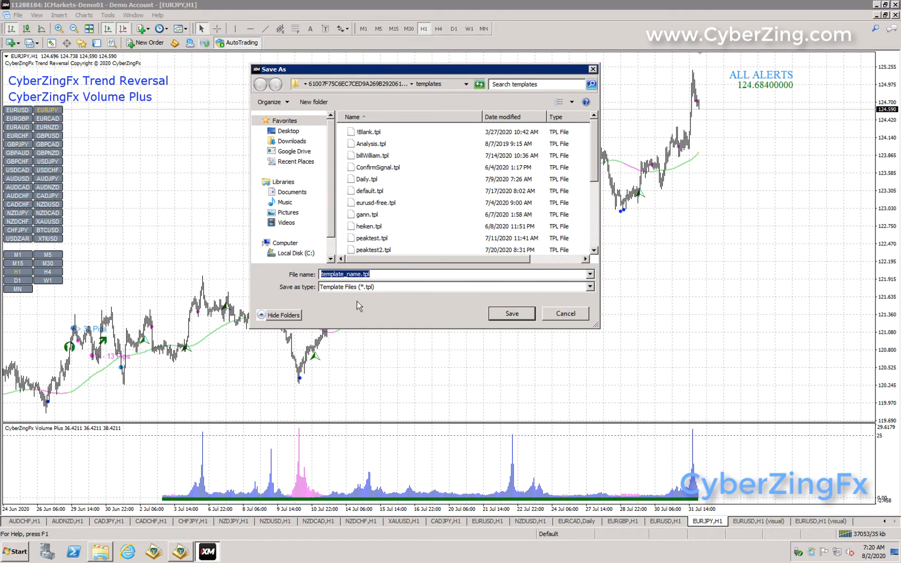
pyautogui.write('TrendReversal')
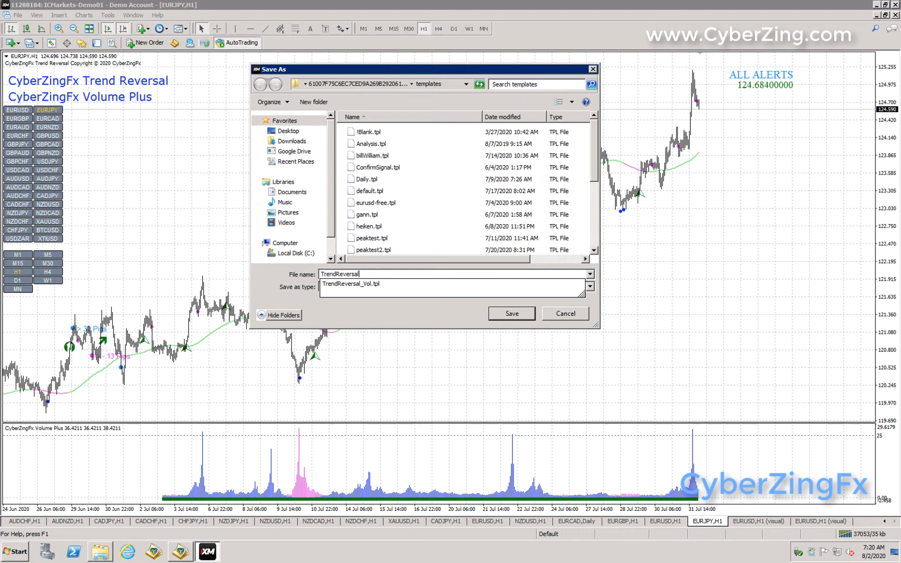
pyautogui.write('_Volum')
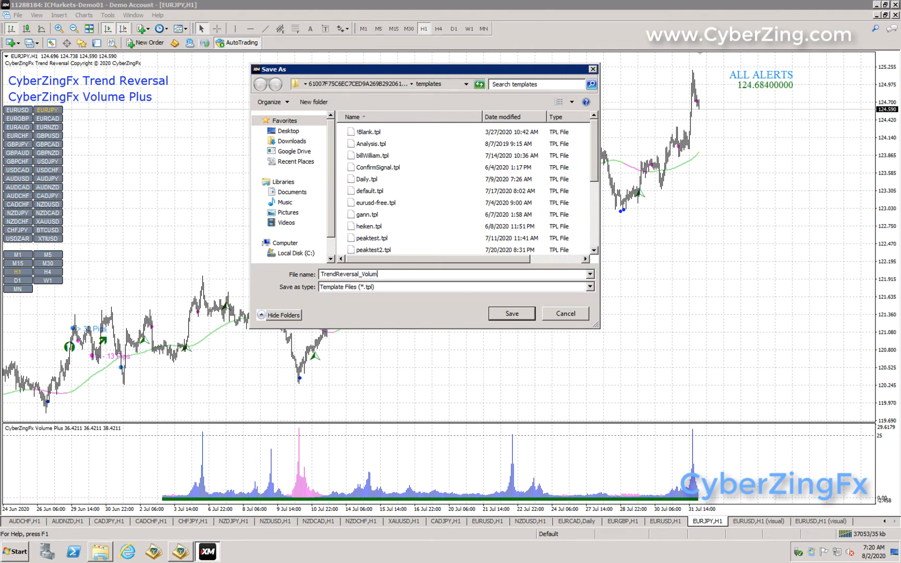
pyautogui.write('e')
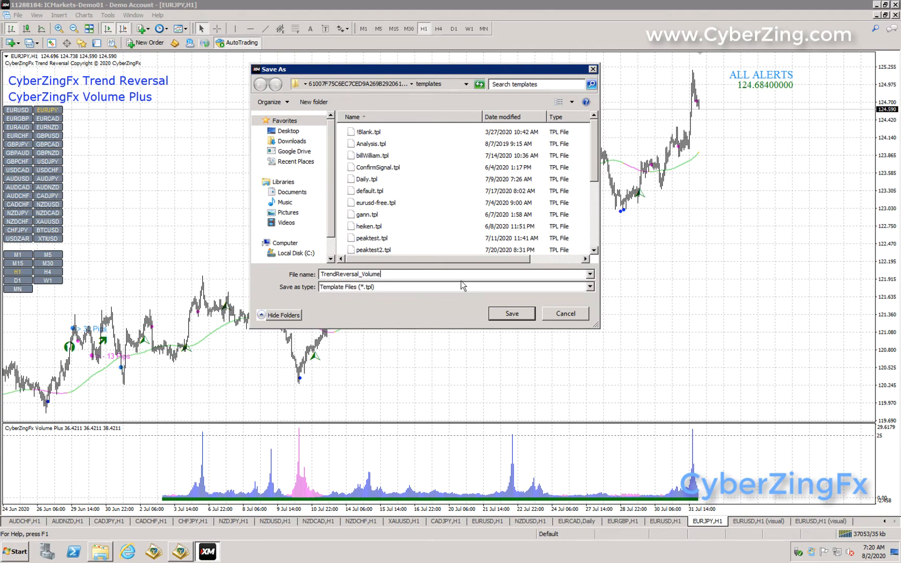
pyautogui.click(510, 313)
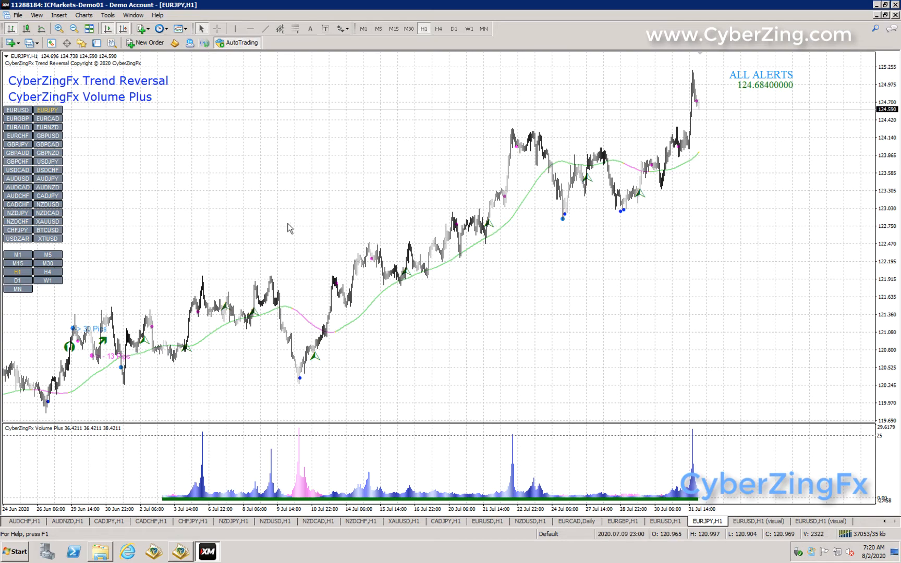
pyautogui.moveTo(116, 116)
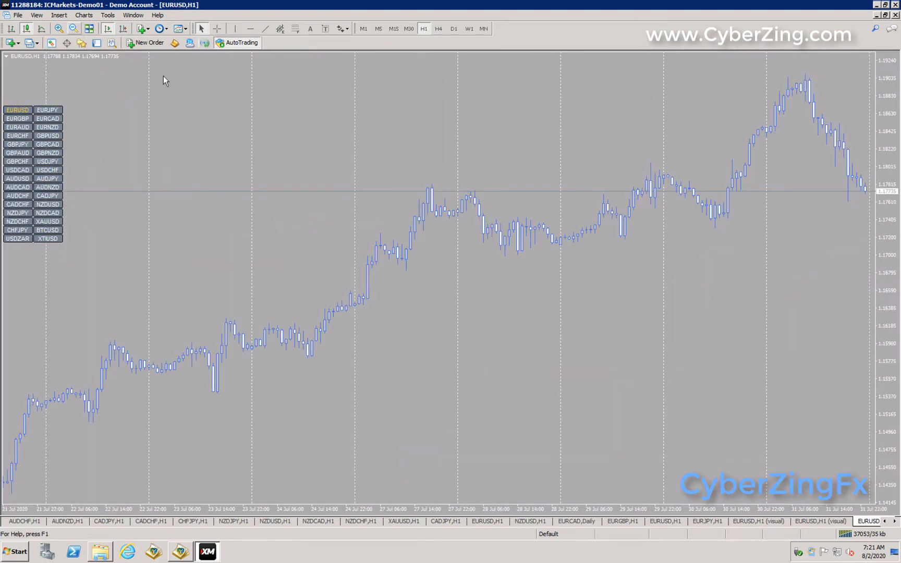
pyautogui.moveTo(181, 29)
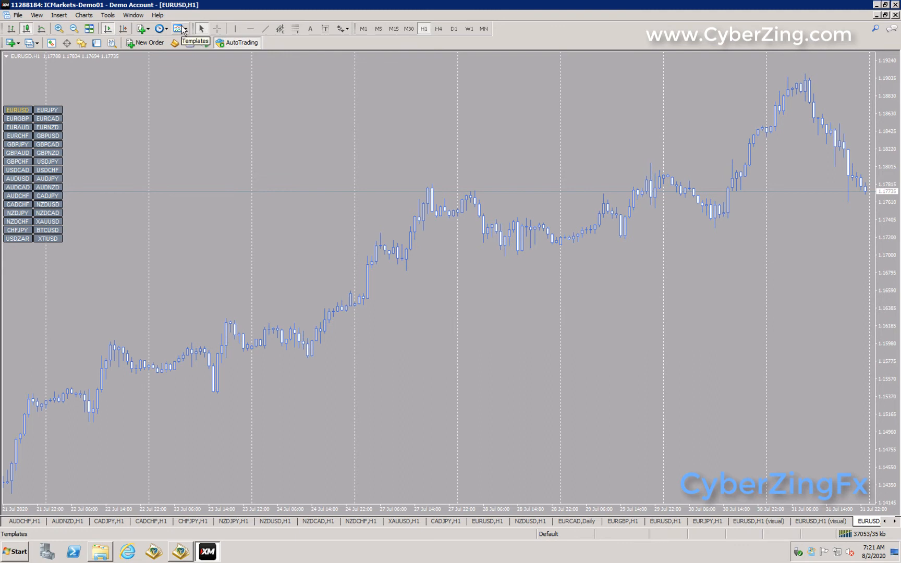
# Step: Show the templates list on the new EURUSD H1 chart to choose TrendReversal_Volume
pyautogui.click(180, 29)
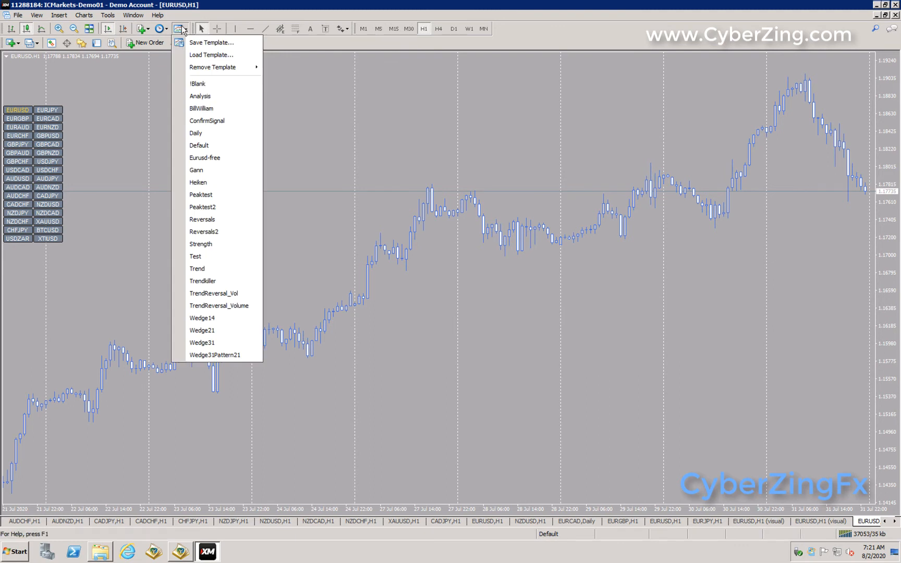
pyautogui.moveTo(207, 182)
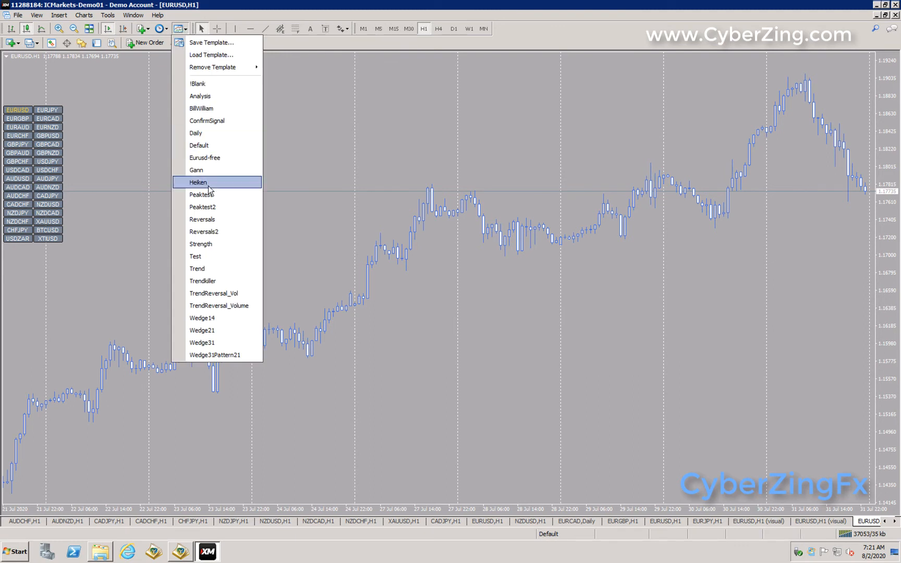
pyautogui.moveTo(217, 281)
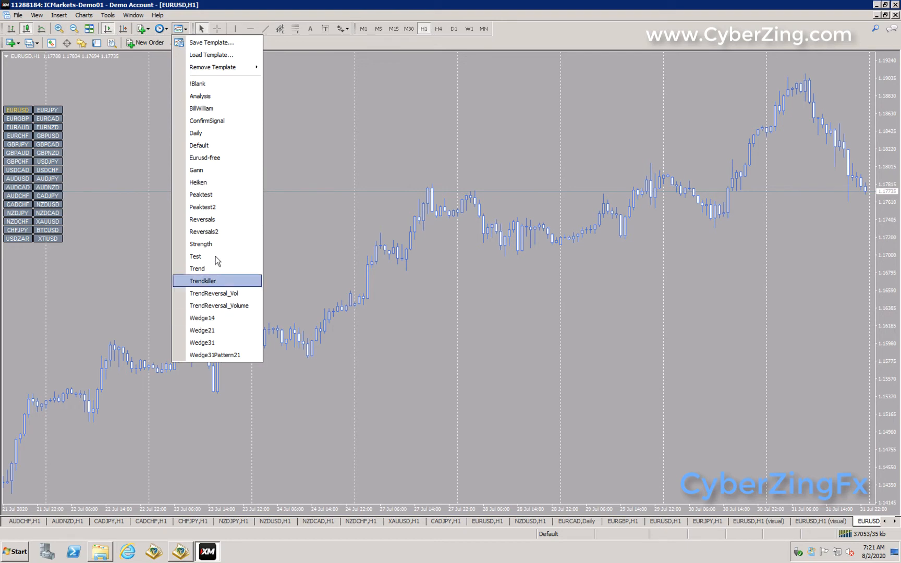
pyautogui.moveTo(217, 305)
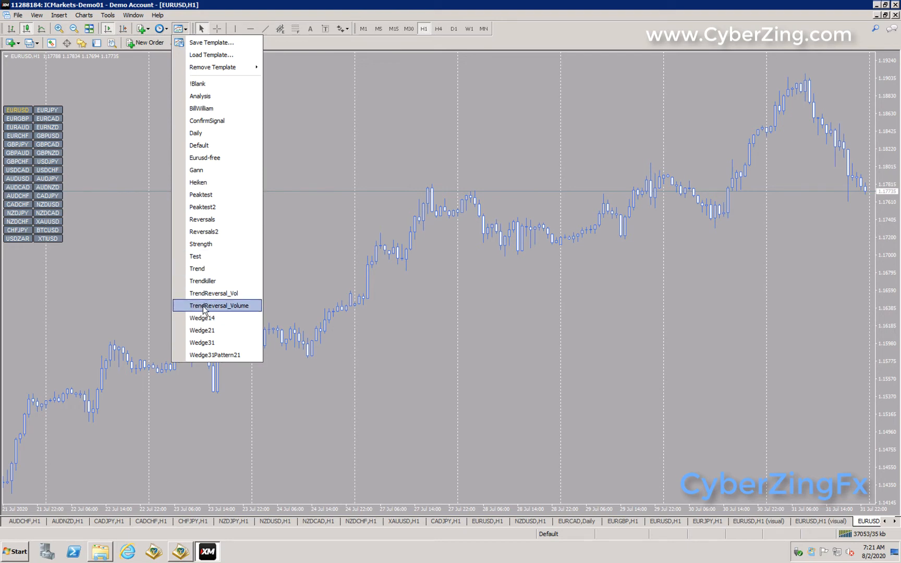
pyautogui.moveTo(220, 315)
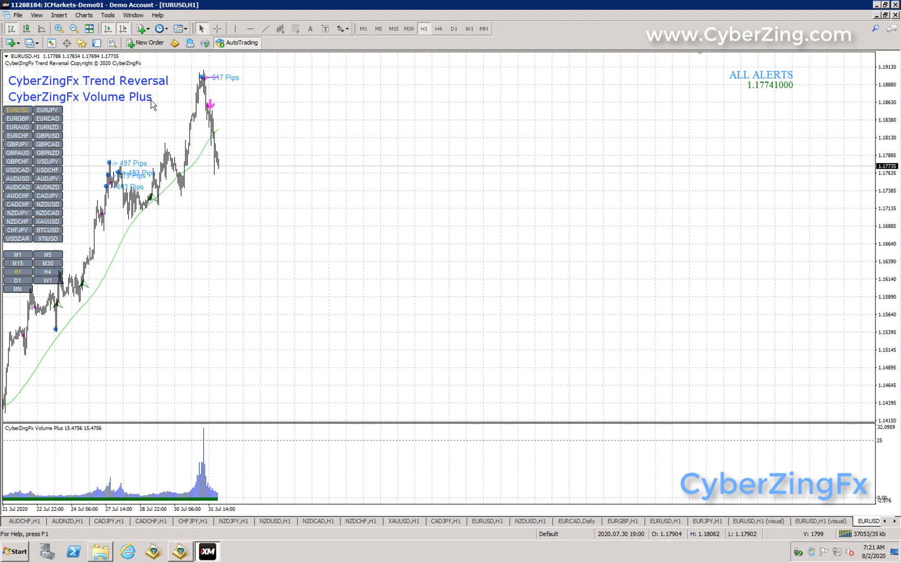
# Step: Zoom the EURUSD chart out to show mid-June to late July history
pyautogui.click(121, 29)
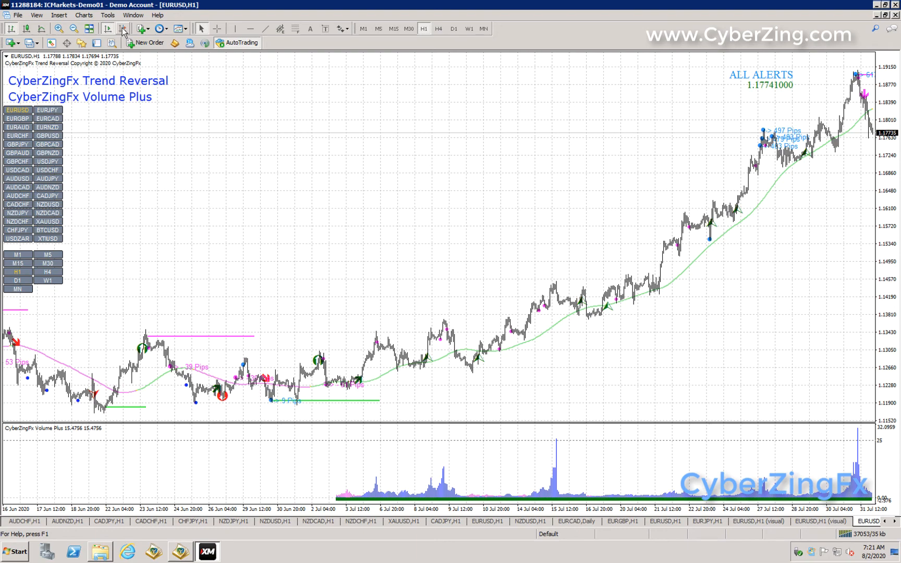
pyautogui.moveTo(229, 233)
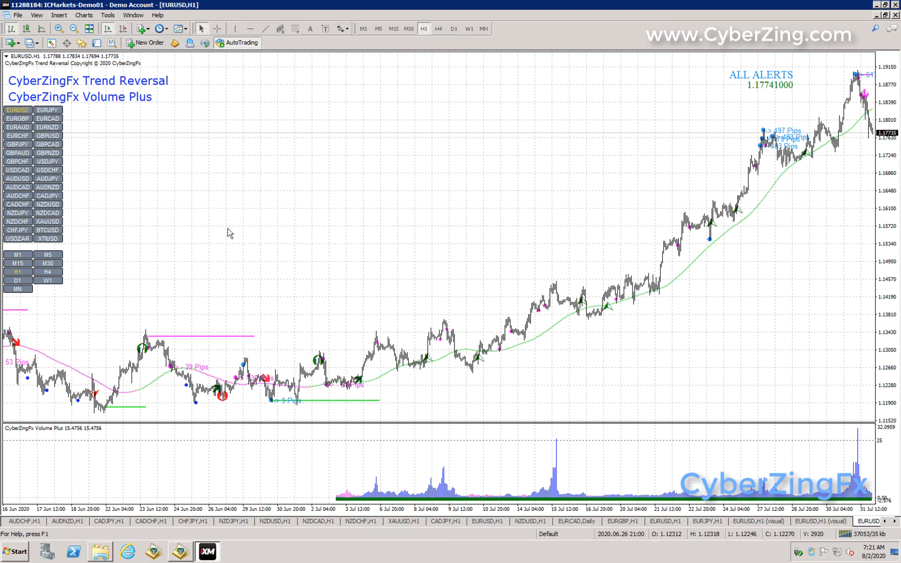